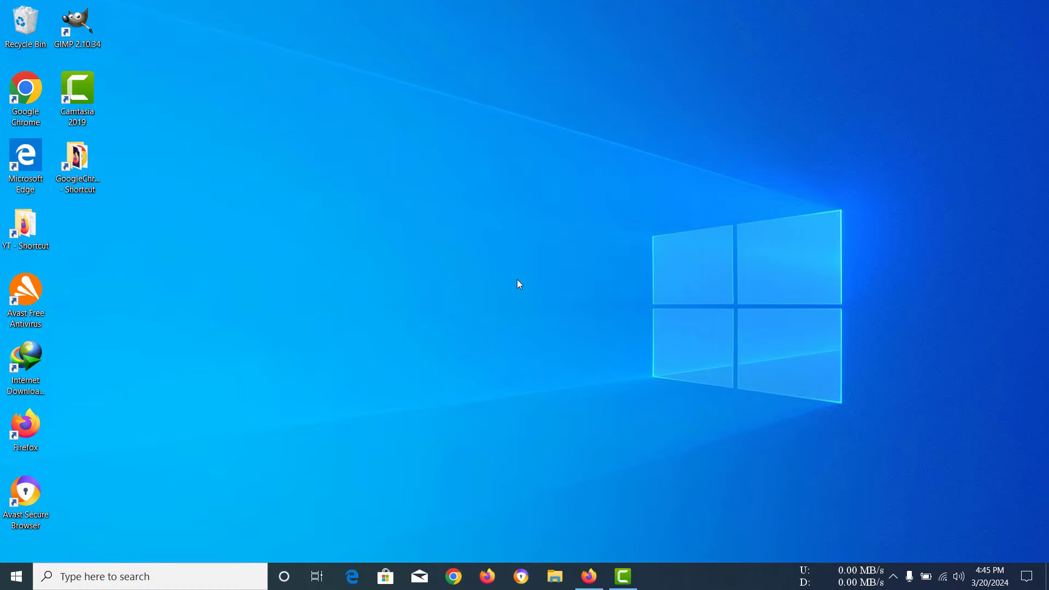
mouse_move(559, 282)
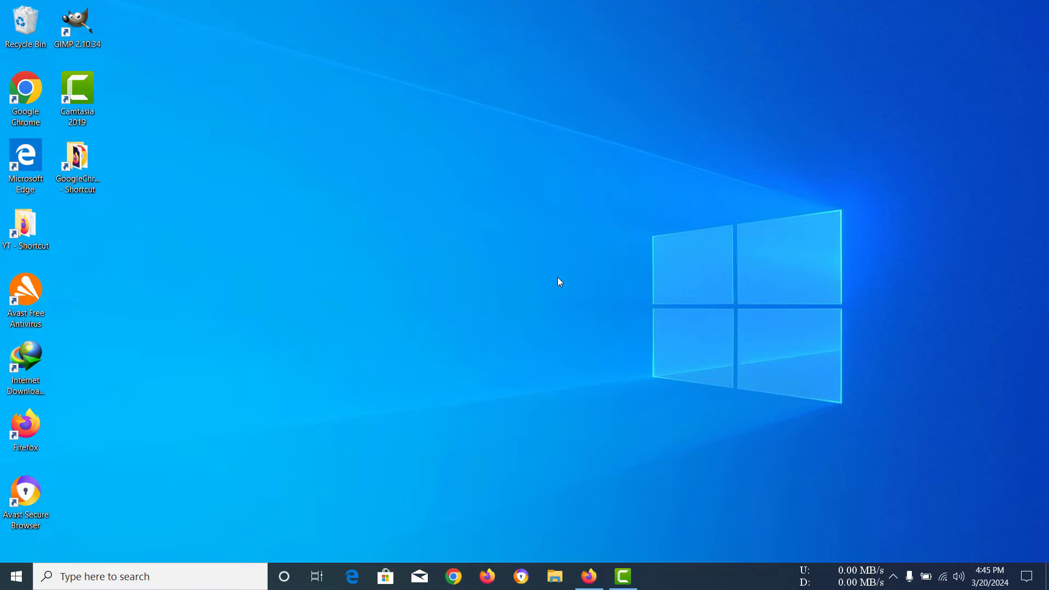
Step: Search 'mo' from the taskbar and land on the Mouse settings page
text(mo)
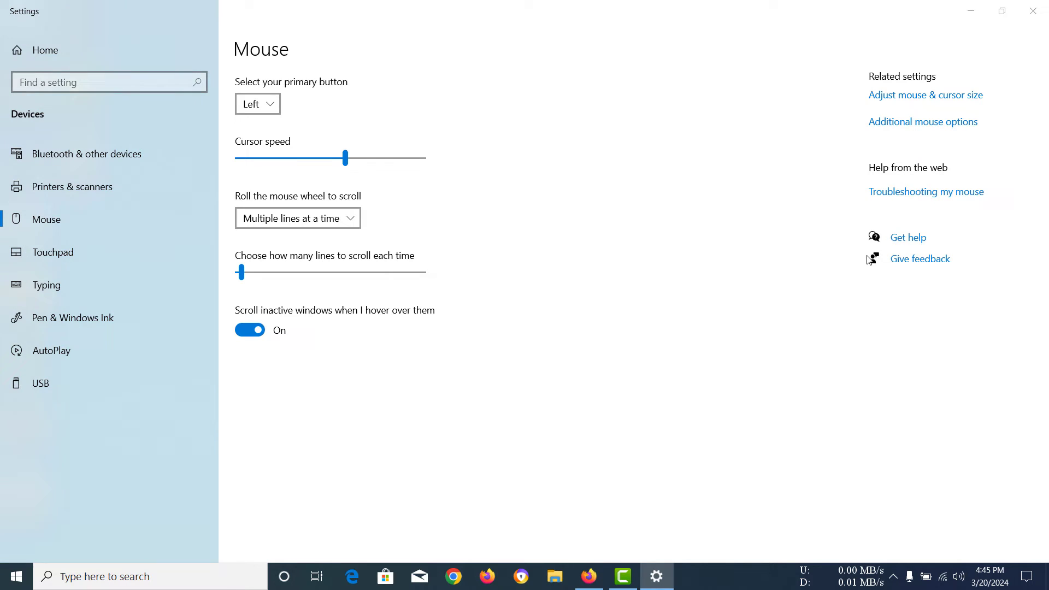
Step: Reach the Mouse Properties dialog's Pointer Options tab via Additional mouse options
click(922, 121)
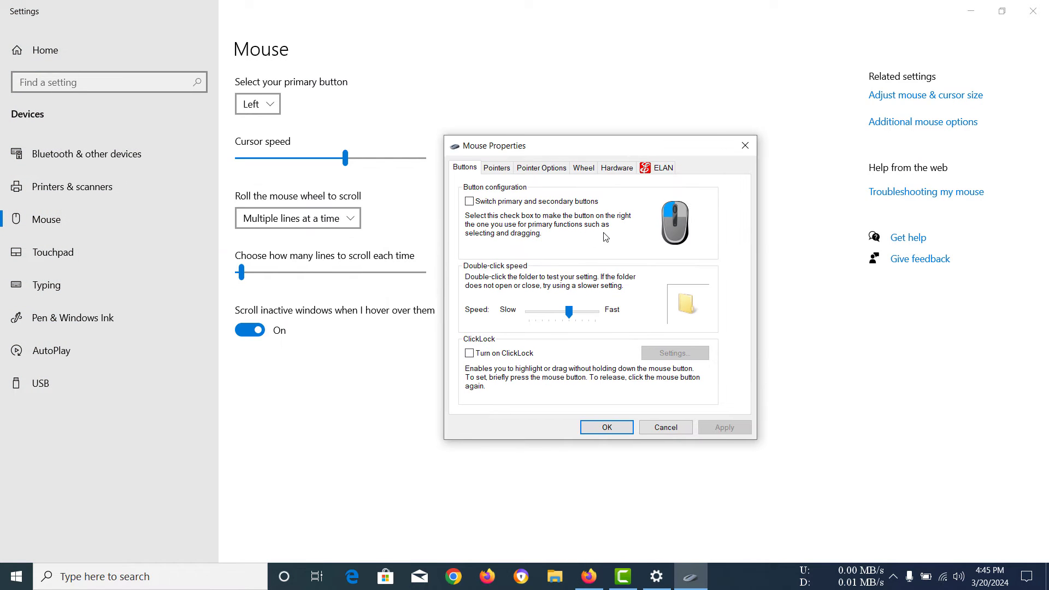
click(541, 167)
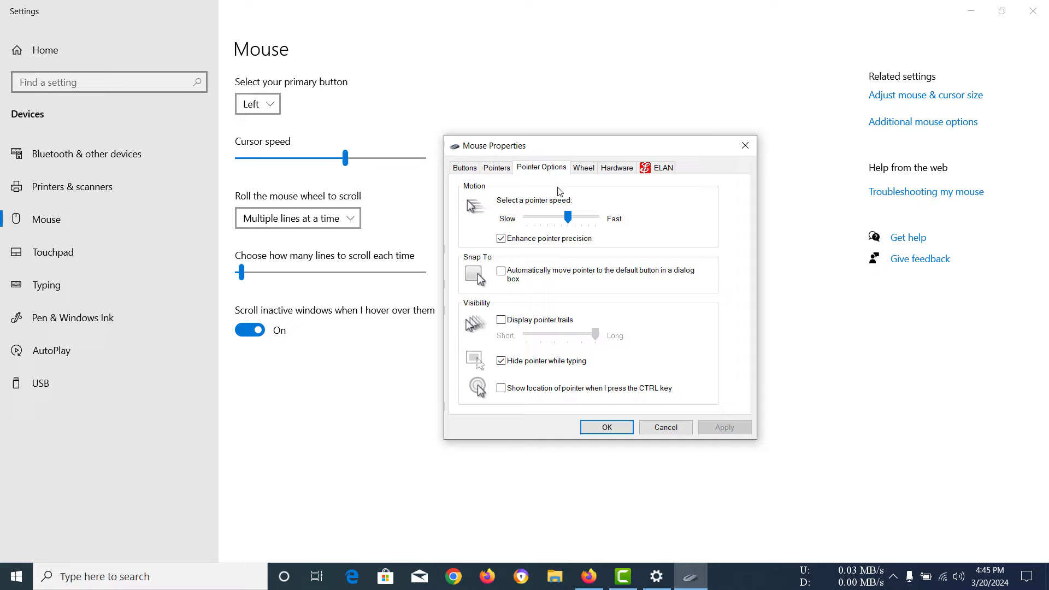
click(500, 238)
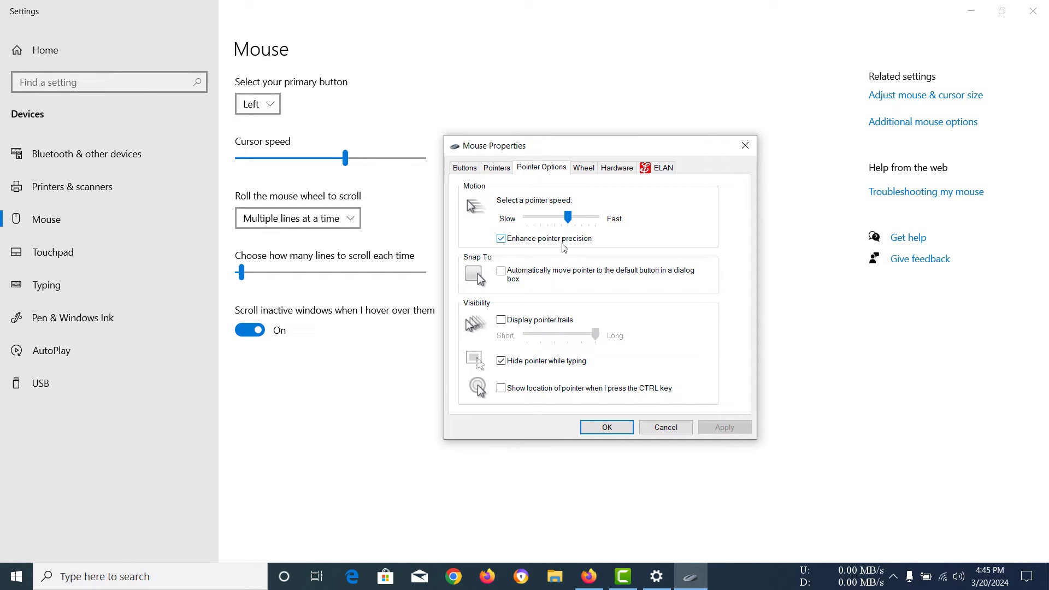
mouse_move(558, 261)
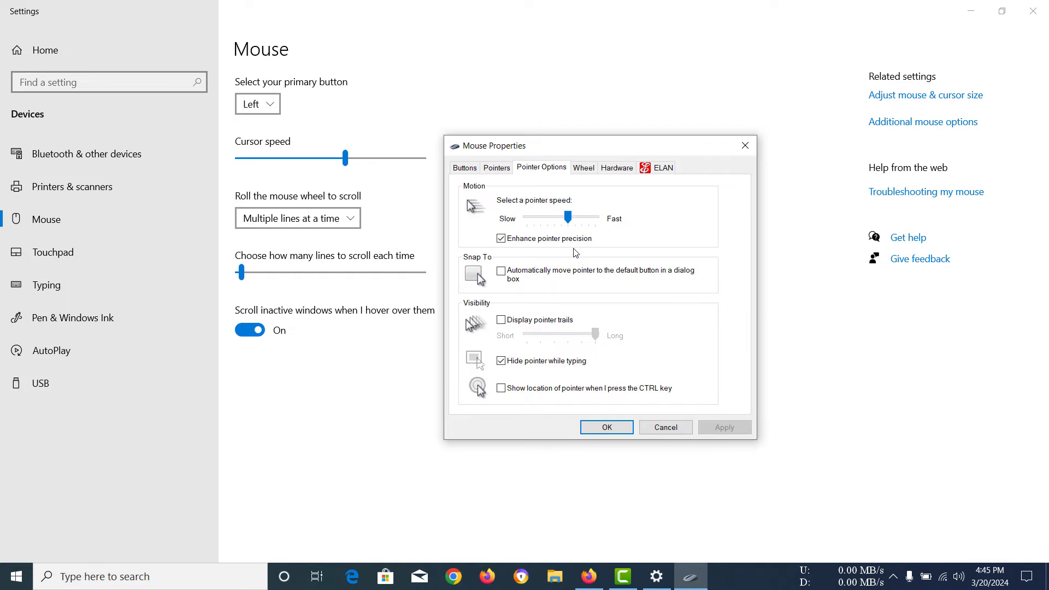
mouse_move(520, 250)
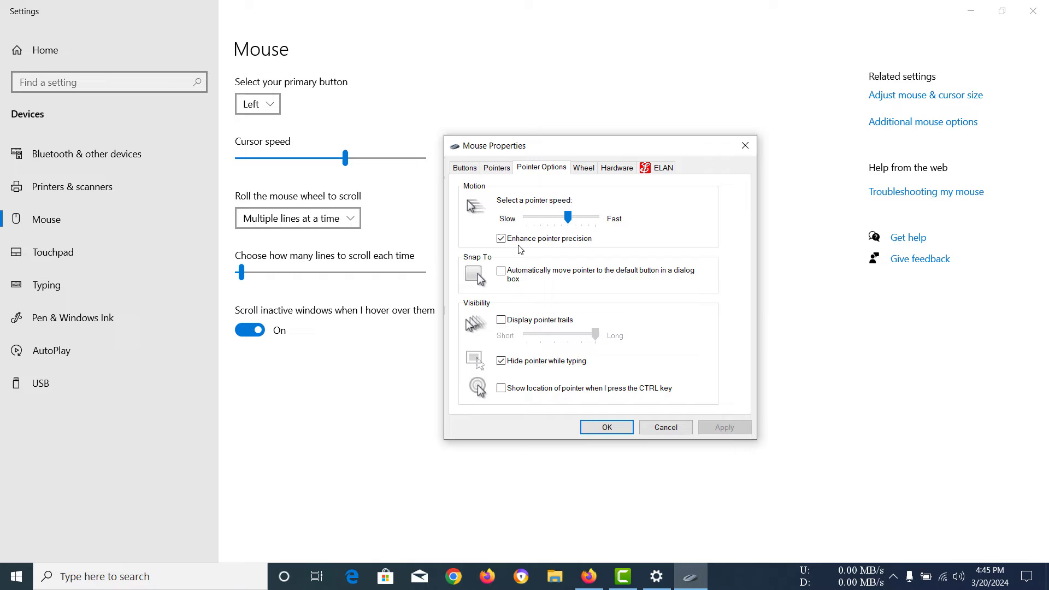
Step: Toggle 'Enhance pointer precision' off and back on, then apply the setting
click(502, 239)
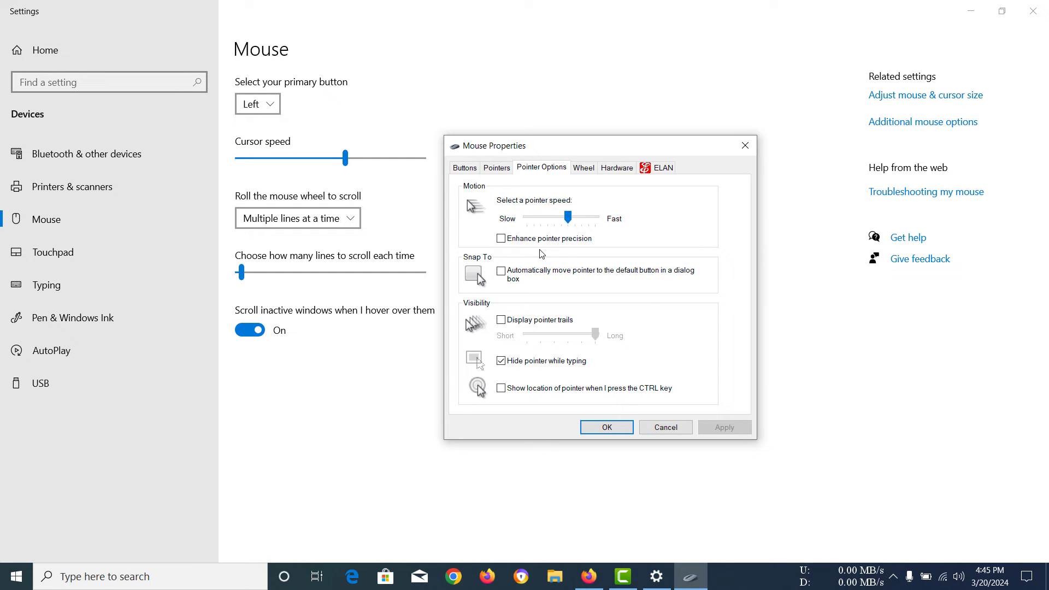
click(501, 238)
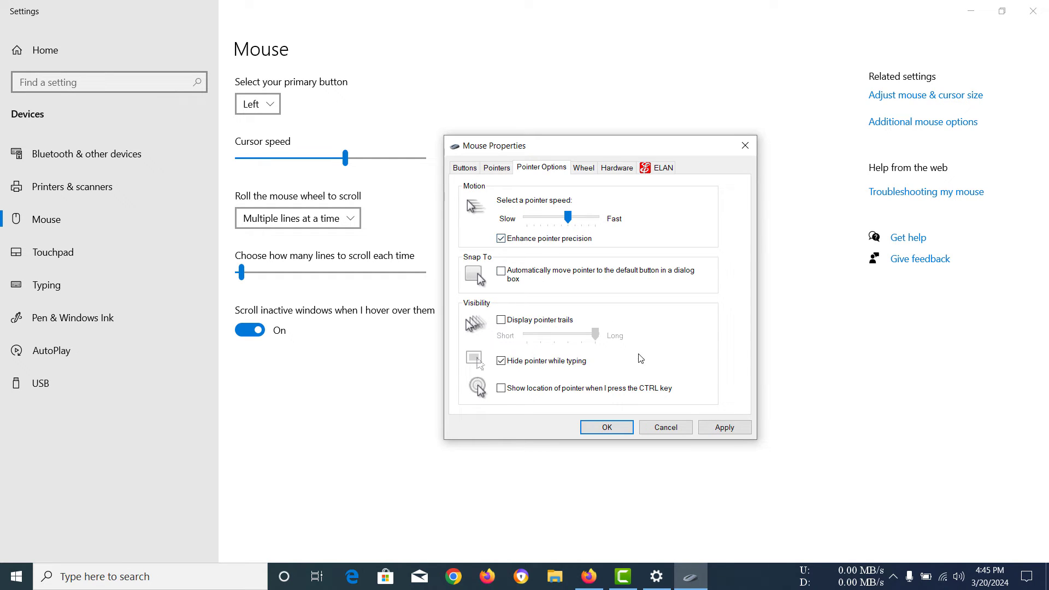
click(724, 427)
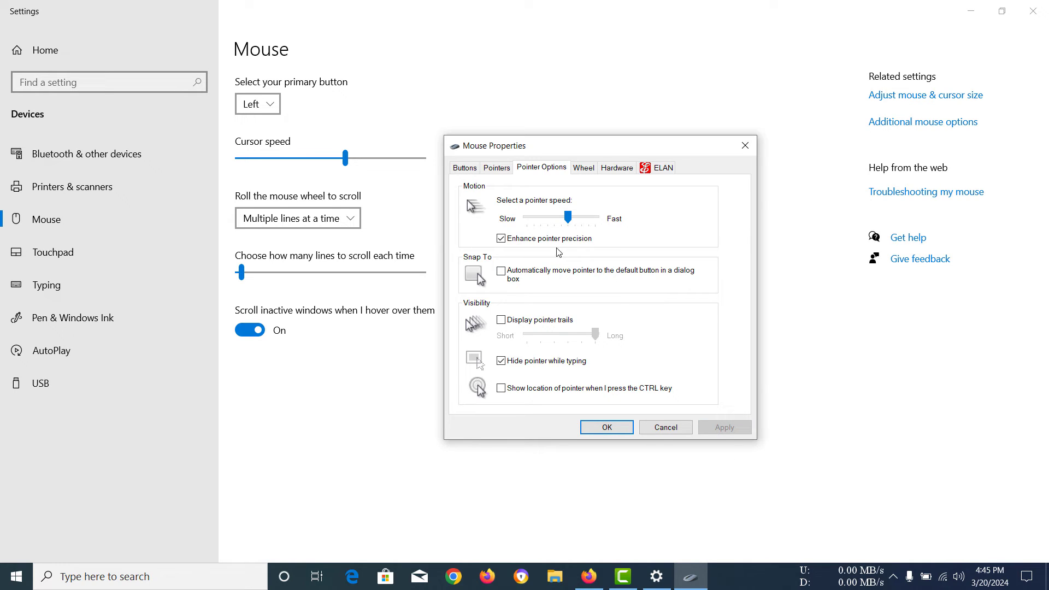
mouse_move(589, 260)
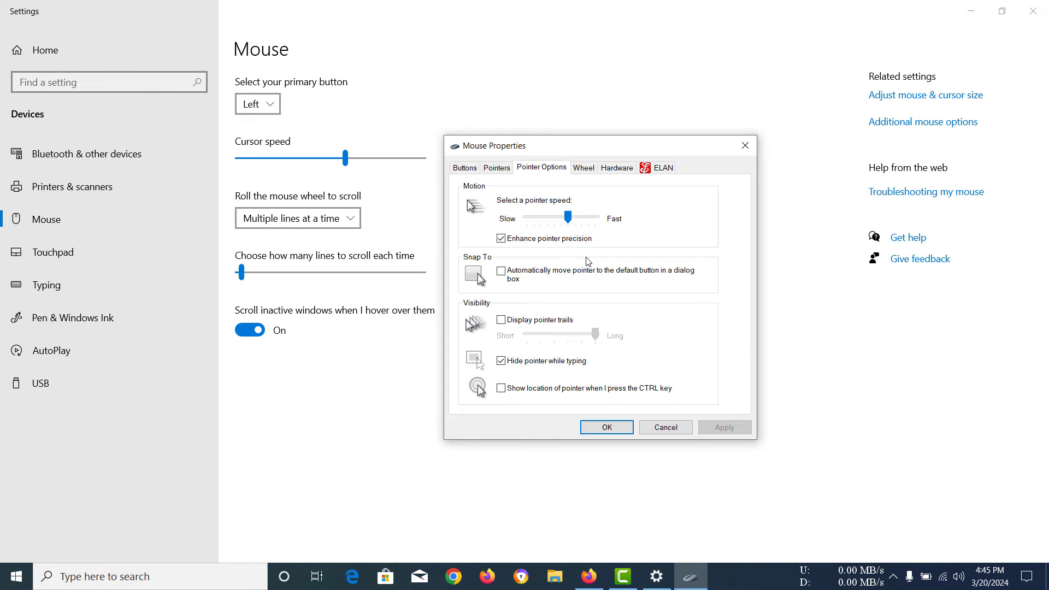
mouse_move(623, 293)
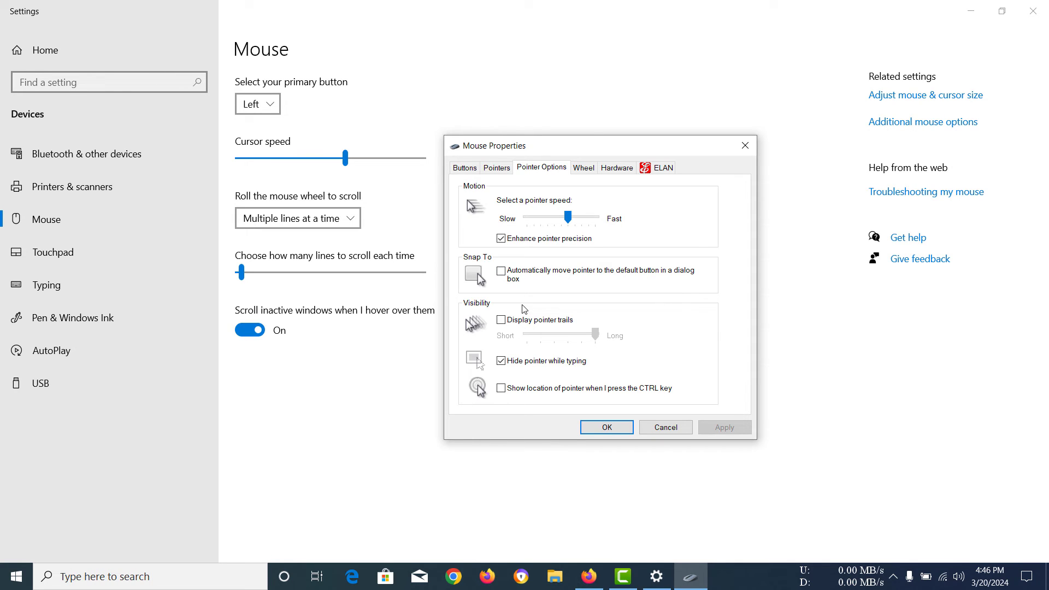
mouse_move(628, 248)
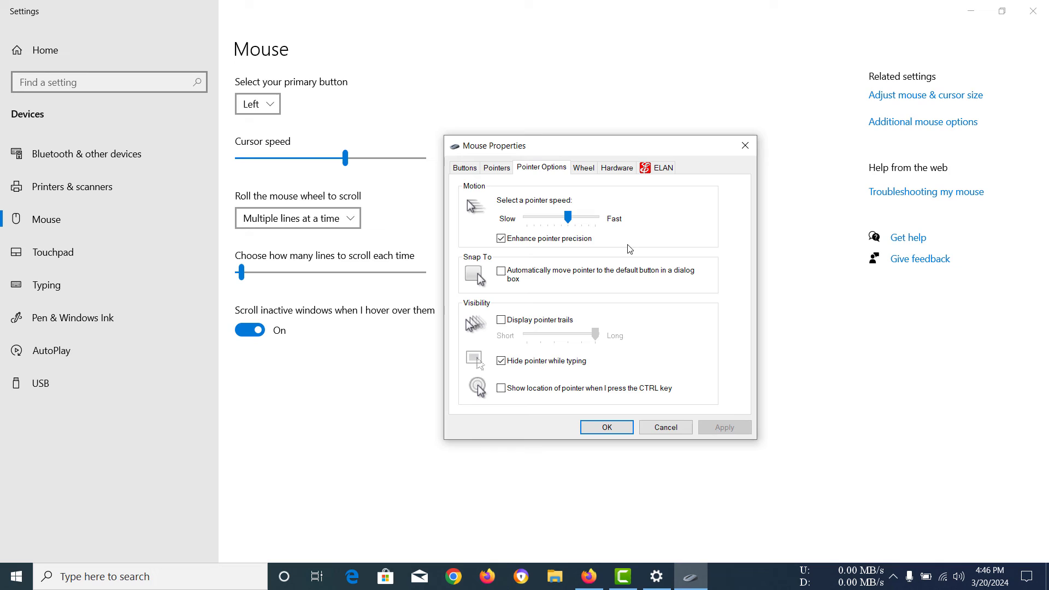
mouse_move(633, 232)
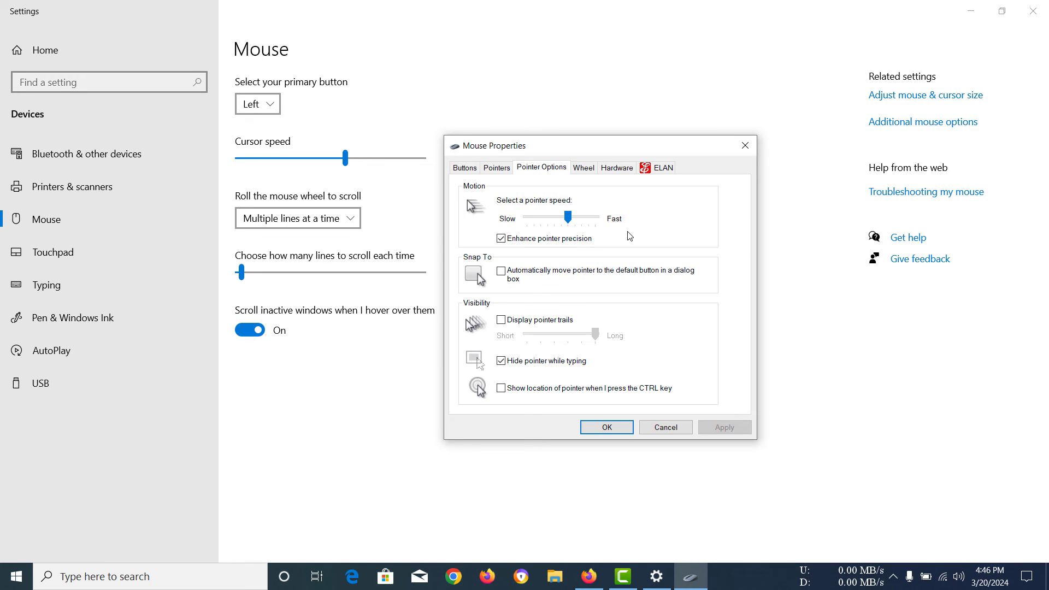
mouse_move(602, 270)
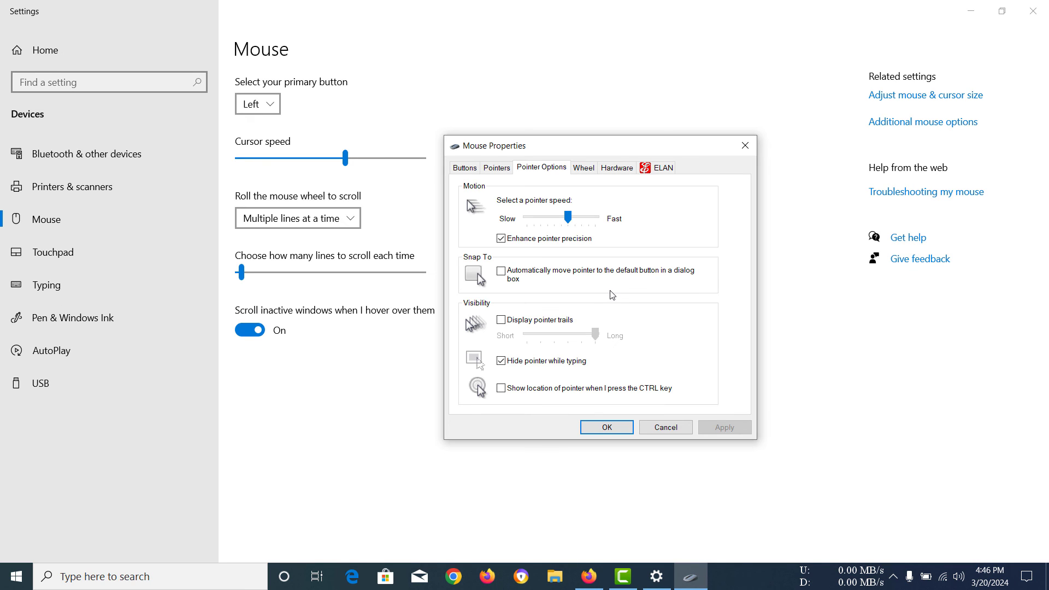
mouse_move(486, 247)
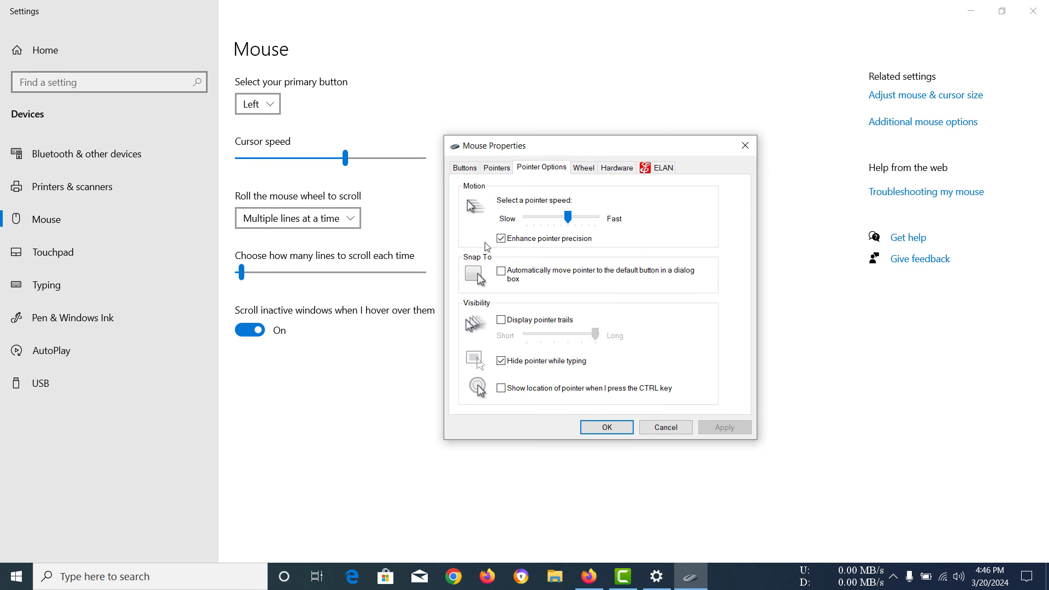
mouse_move(539, 249)
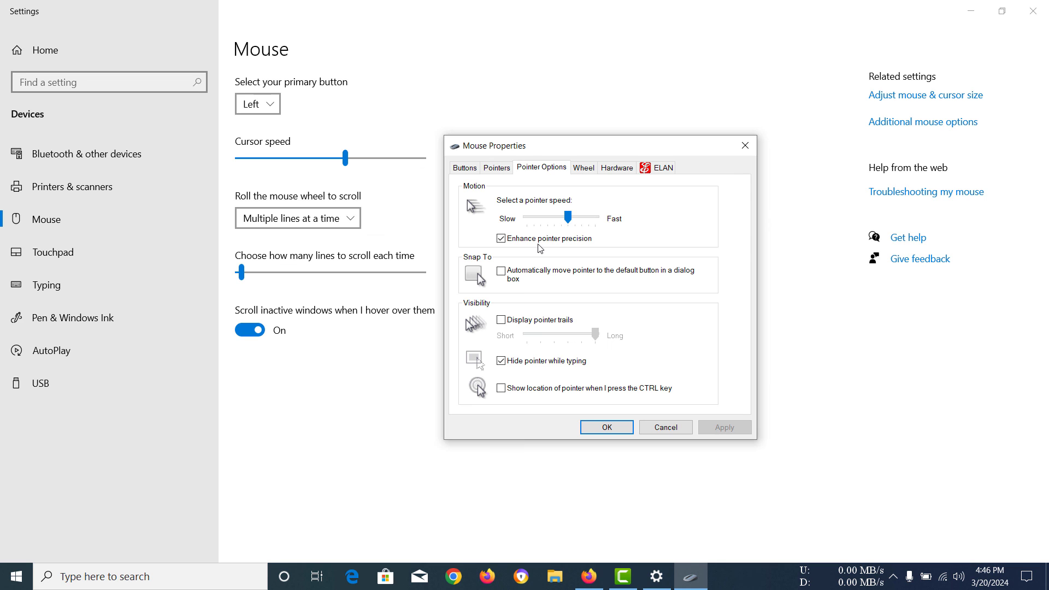